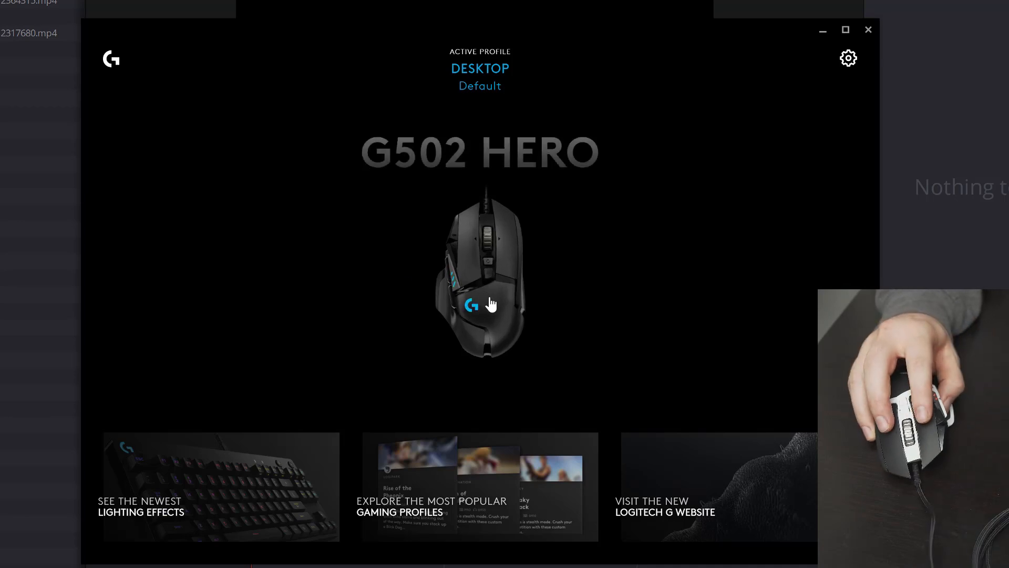
- Show the G502 HERO's button assignments under the RESOLVE profile in G HUB
{"action": "left_click", "coordinate": [491, 303]}
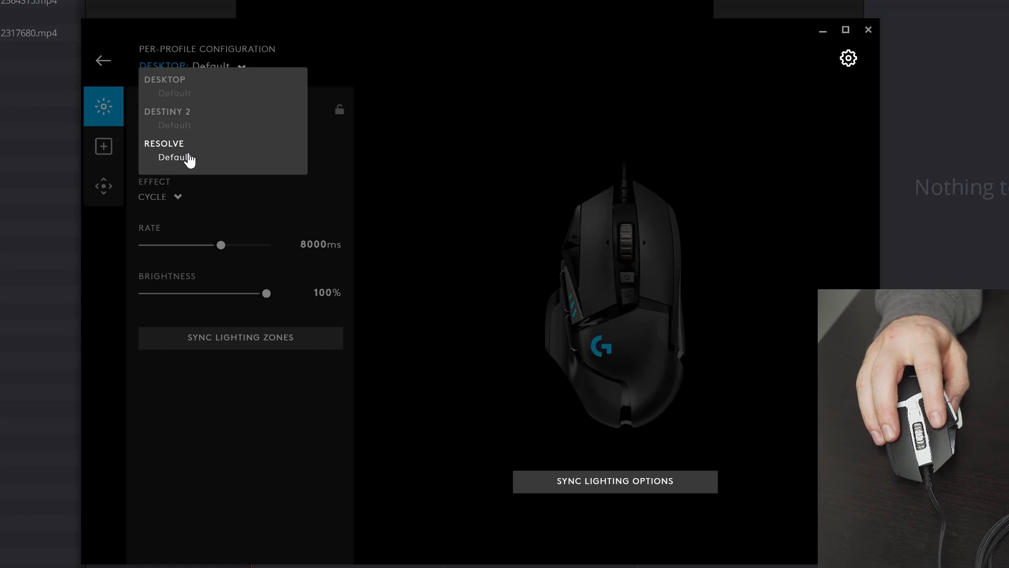
{"action": "left_click", "coordinate": [164, 150]}
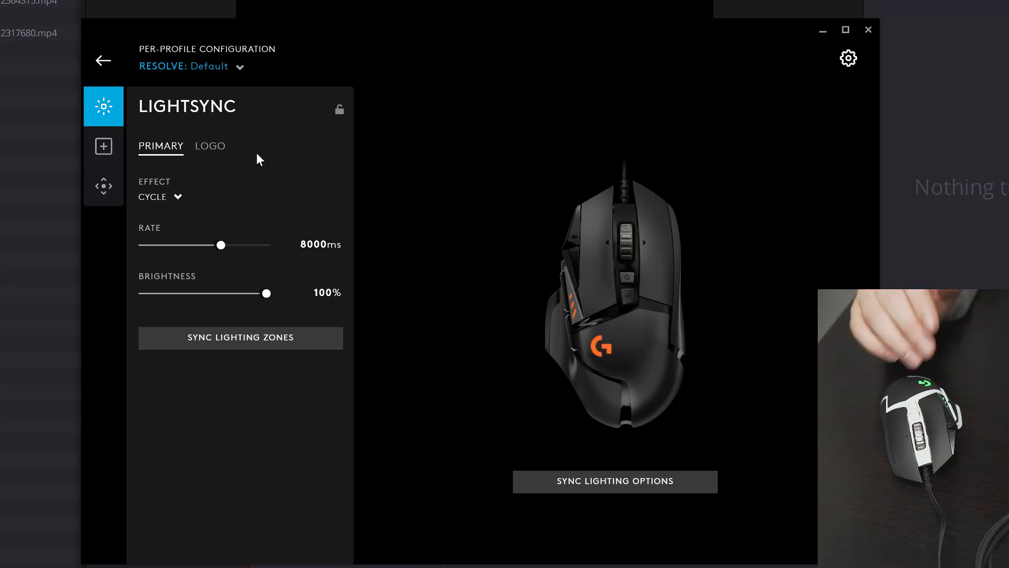
{"action": "left_click", "coordinate": [103, 146]}
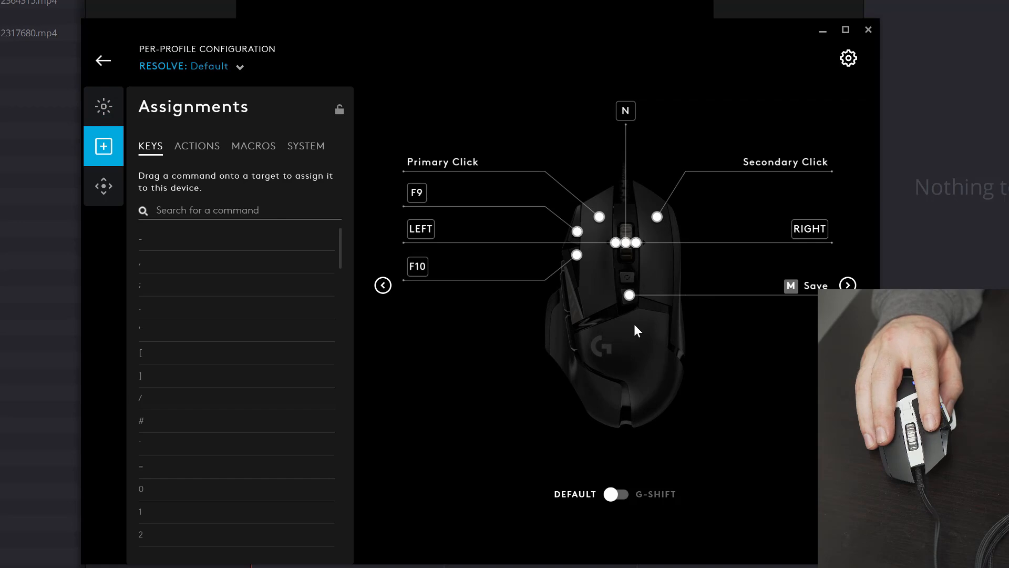
{"action": "mouse_move", "coordinate": [629, 261]}
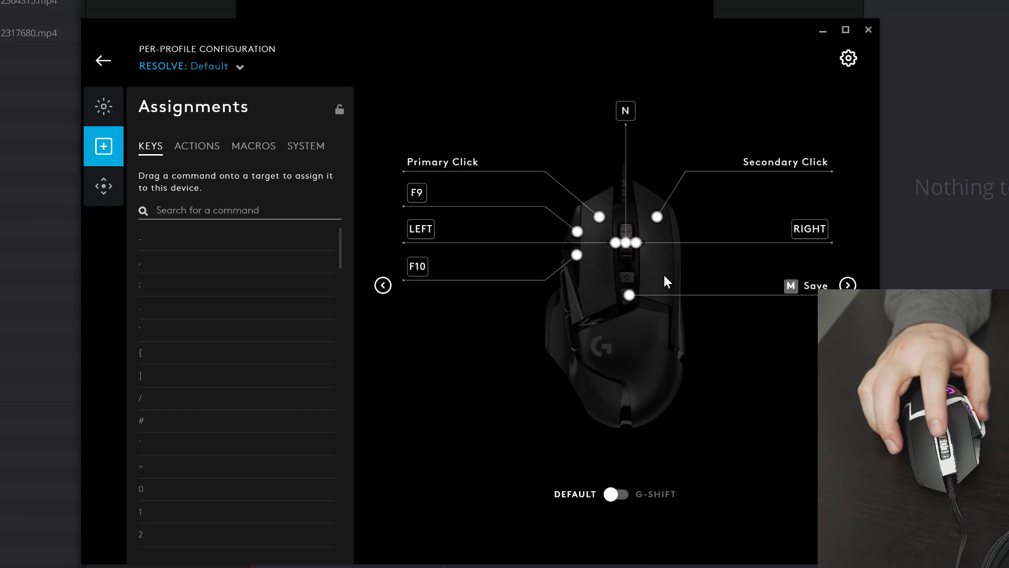
{"action": "mouse_move", "coordinate": [728, 291]}
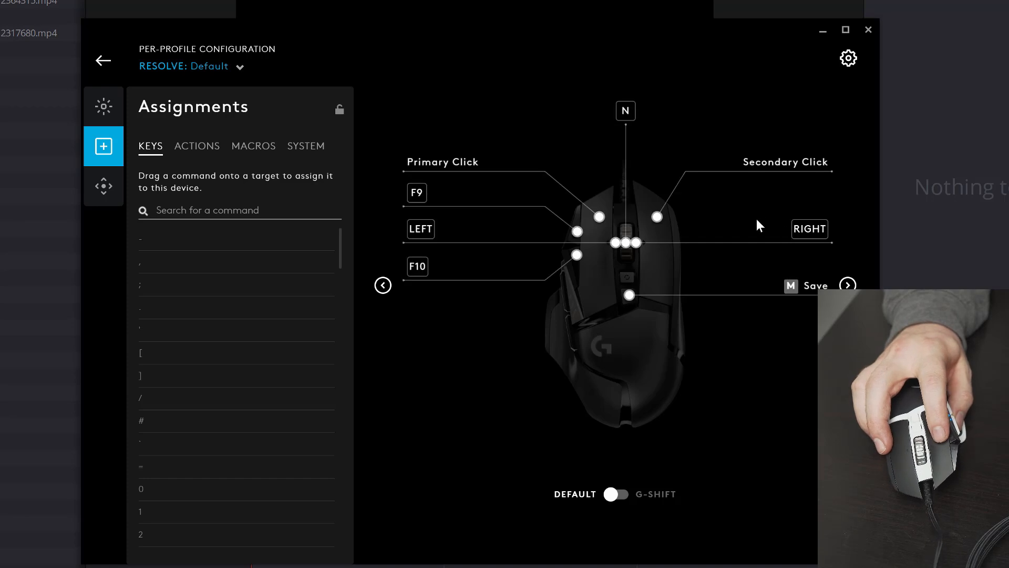
{"action": "mouse_move", "coordinate": [679, 275]}
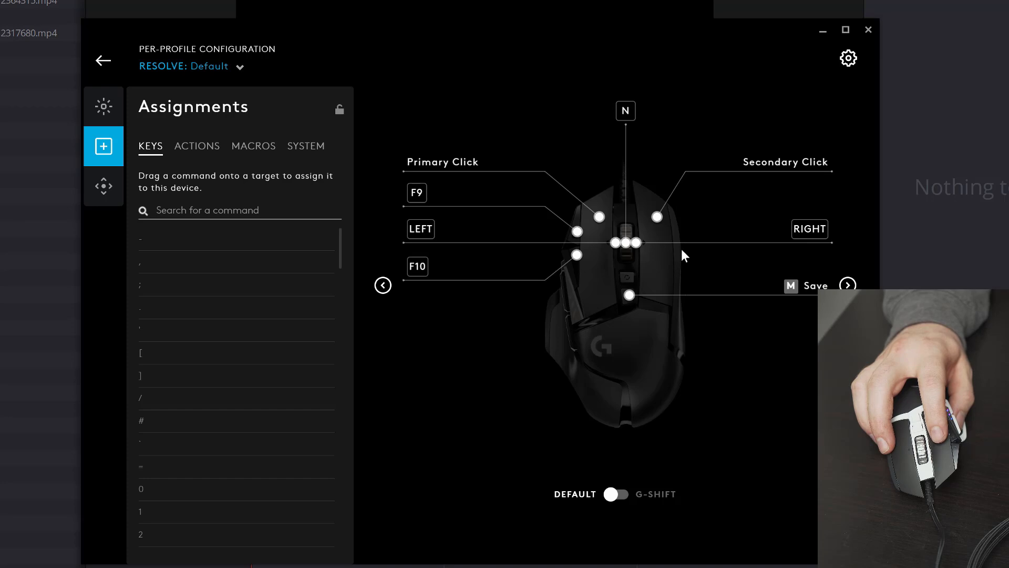
{"action": "mouse_move", "coordinate": [765, 252]}
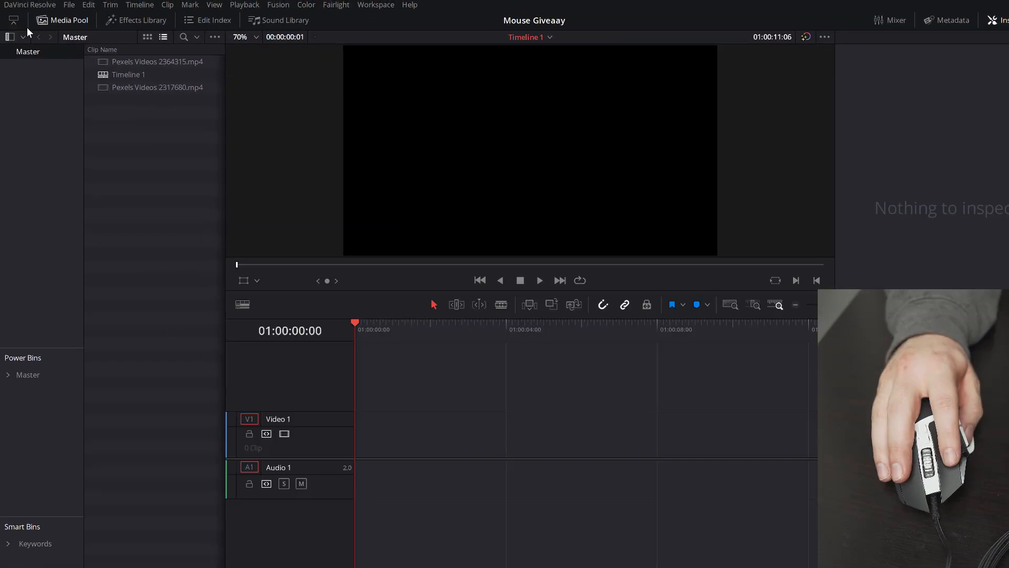
- In Keyboard Customization, look up the commands bound to F9 and Ctrl+F9
{"action": "left_click", "coordinate": [29, 5]}
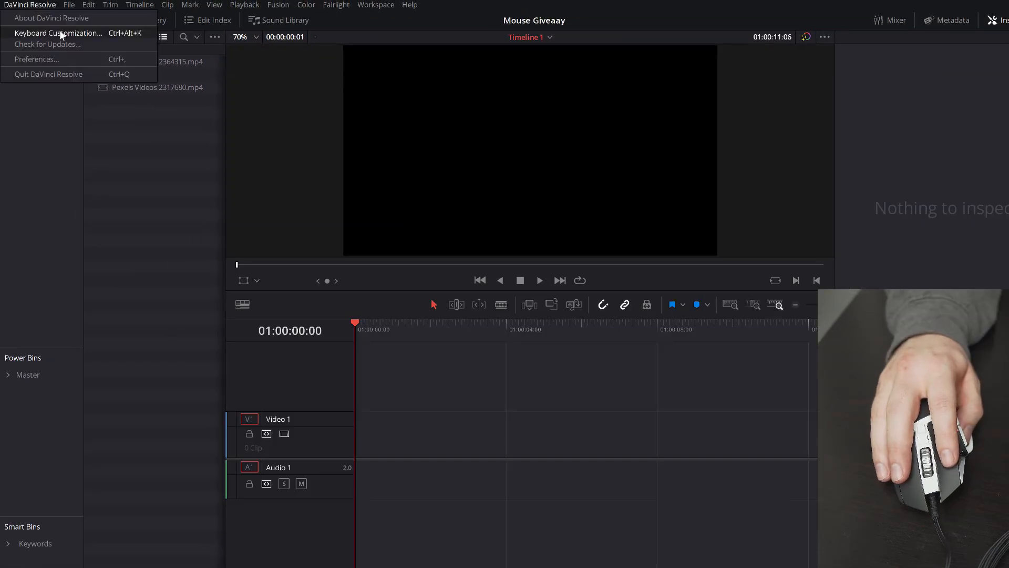
{"action": "left_click", "coordinate": [59, 32]}
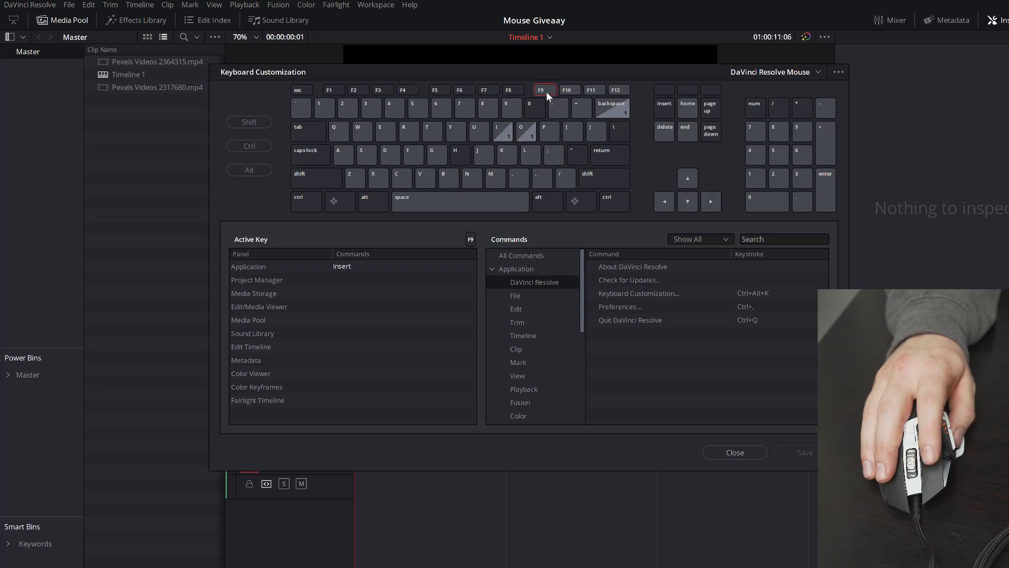
{"action": "left_click", "coordinate": [567, 89]}
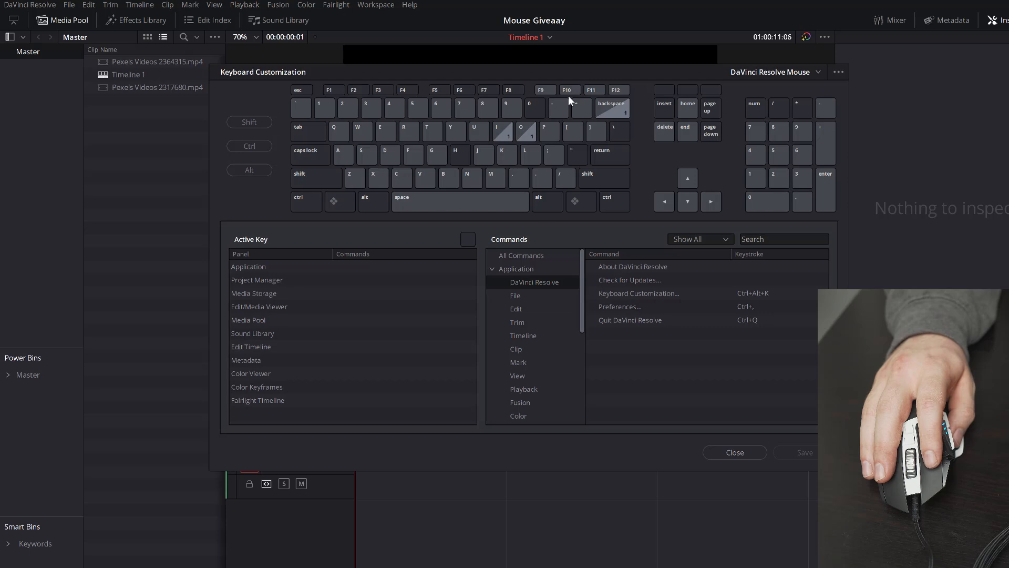
{"action": "left_click", "coordinate": [250, 147]}
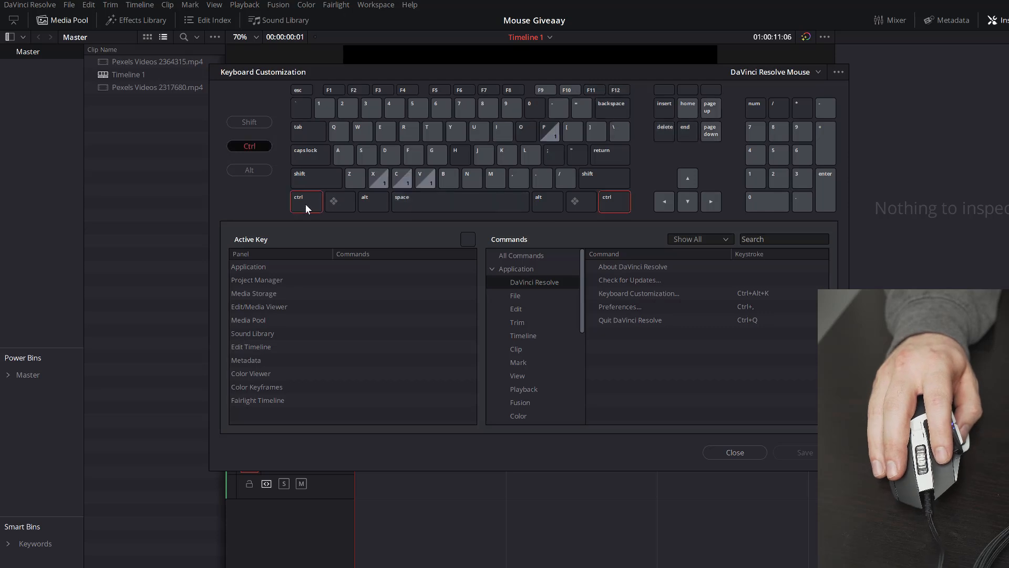
{"action": "left_click", "coordinate": [544, 89]}
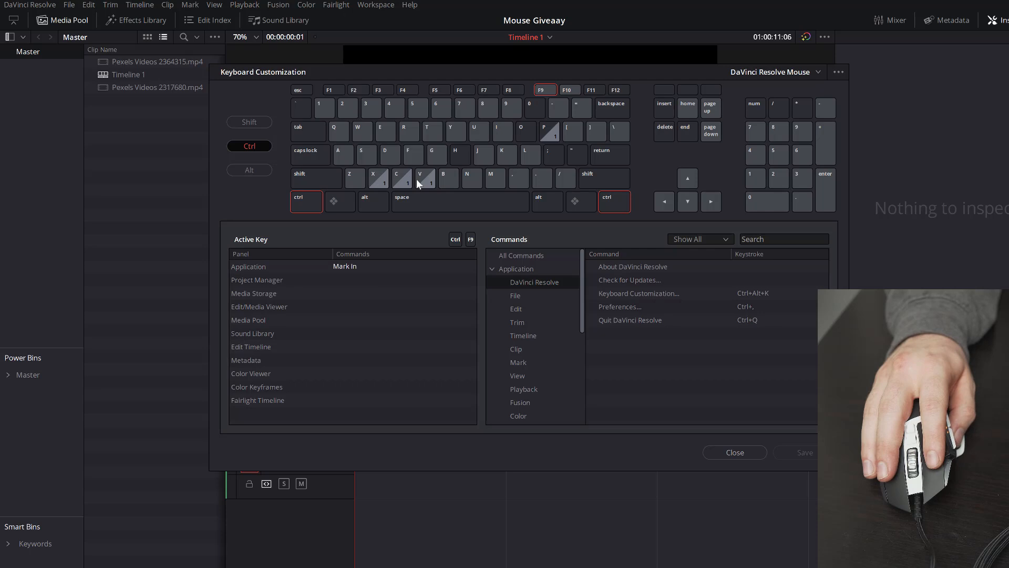
{"action": "left_click", "coordinate": [569, 90]}
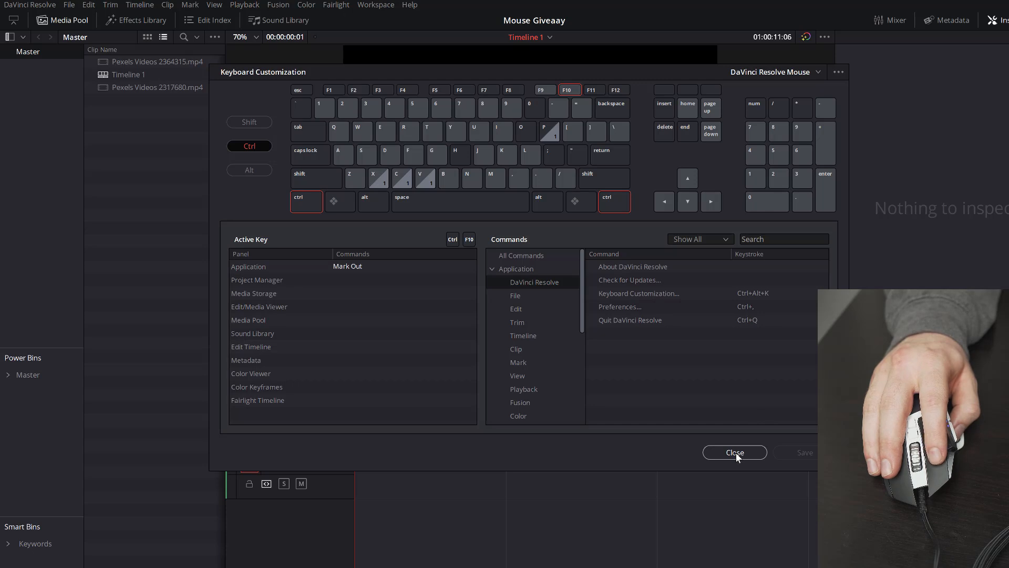
- Close Keyboard Customization, scrub the Pexels 2364315 clip, and place the timeline playhead
{"action": "left_click", "coordinate": [734, 453]}
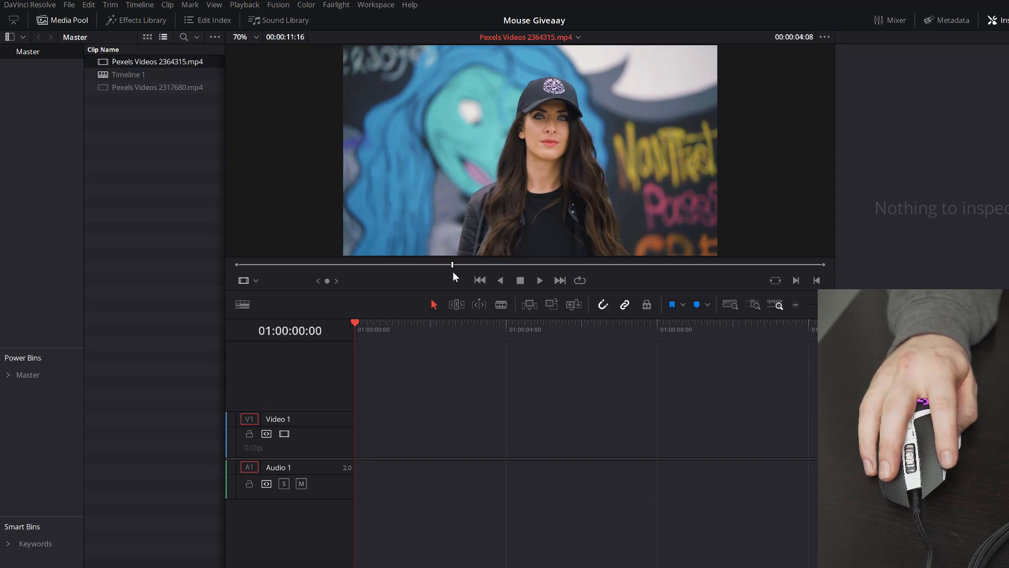
{"action": "left_click_drag", "start_coordinate": [453, 265], "coordinate": [594, 265]}
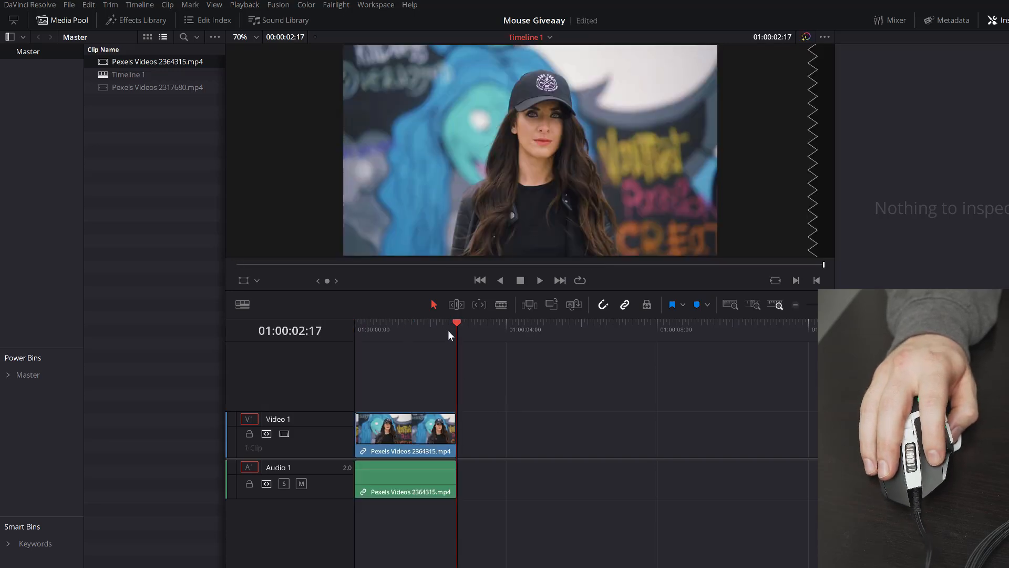
{"action": "left_click", "coordinate": [404, 431]}
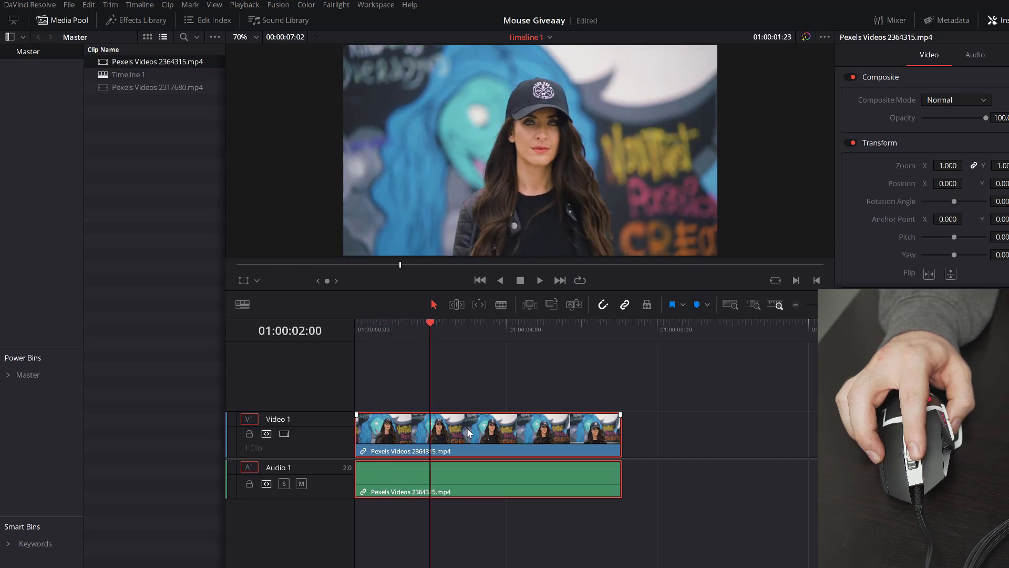
- Select the inserted Pexels 2364315 woman clip on Timeline 1
{"action": "left_click", "coordinate": [518, 322]}
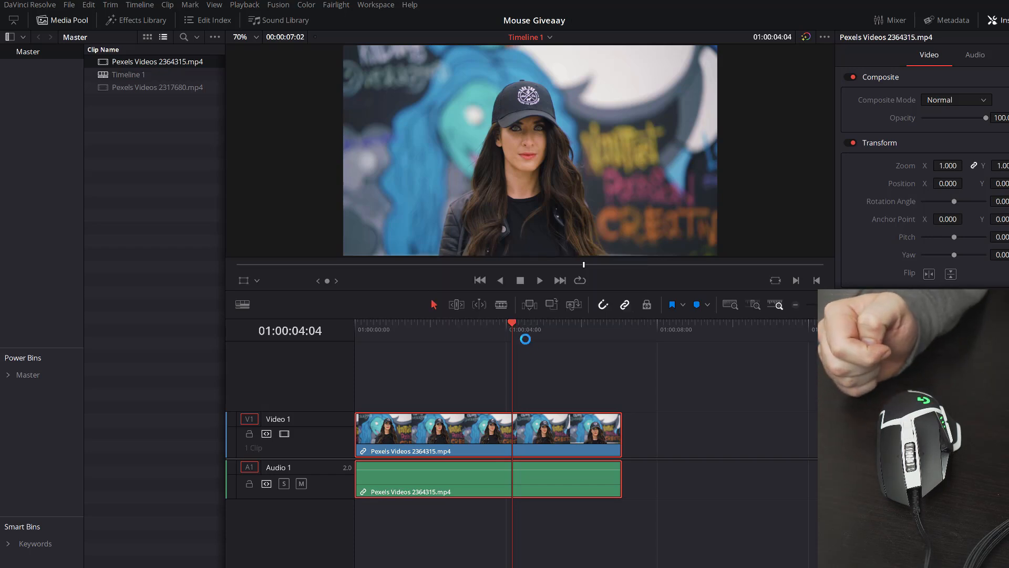
{"action": "mouse_move", "coordinate": [552, 332]}
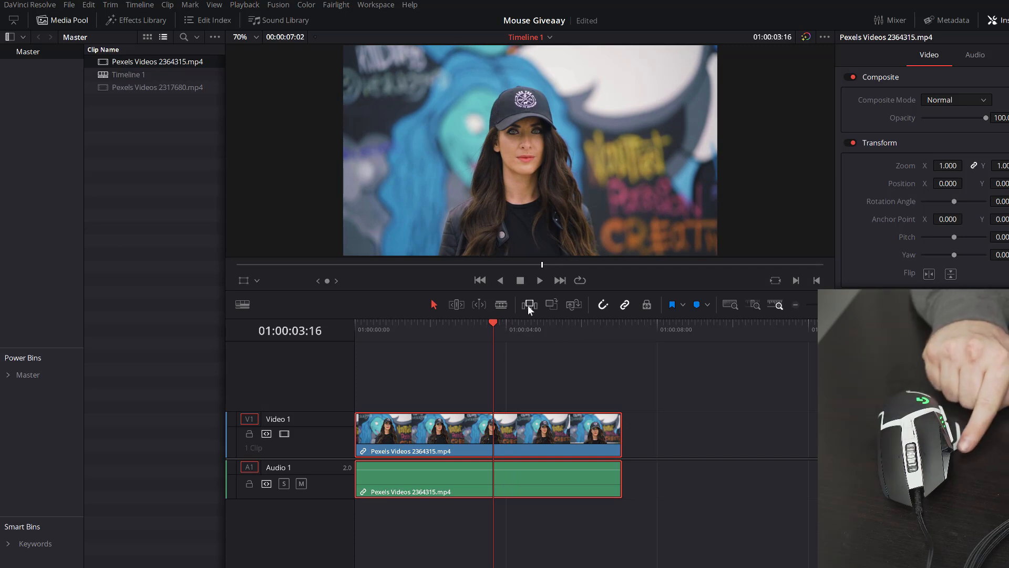
- Select the unwanted section of the split woman clip
{"action": "left_click", "coordinate": [527, 304]}
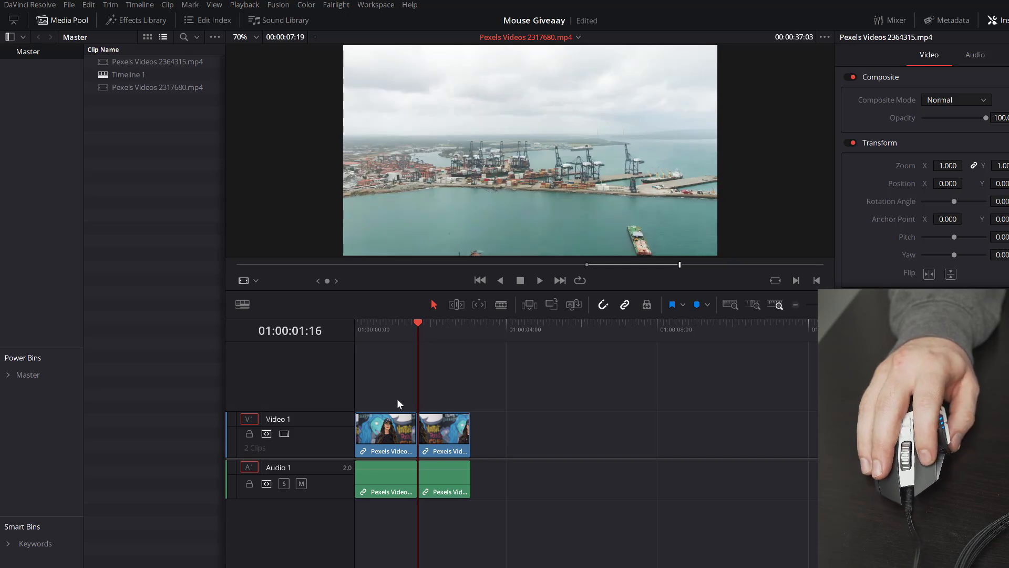
{"action": "mouse_move", "coordinate": [513, 395]}
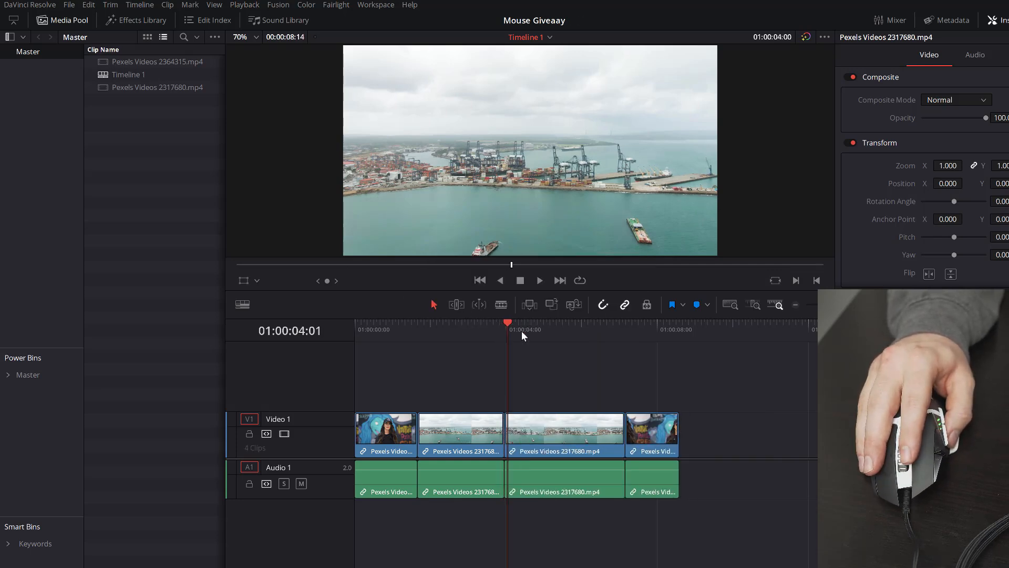
- Move the playhead just past four seconds on Timeline 1
{"action": "left_click", "coordinate": [521, 329]}
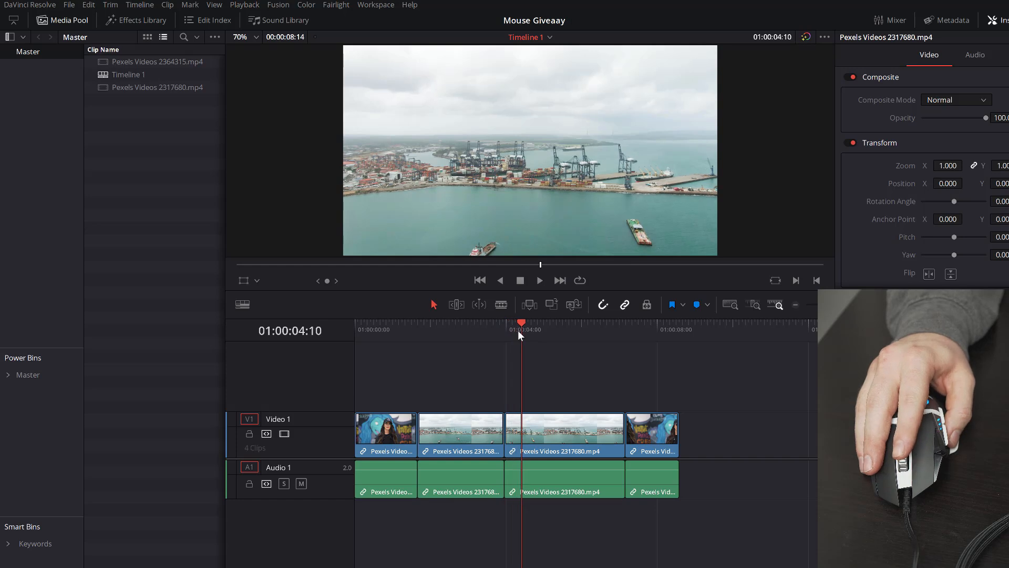